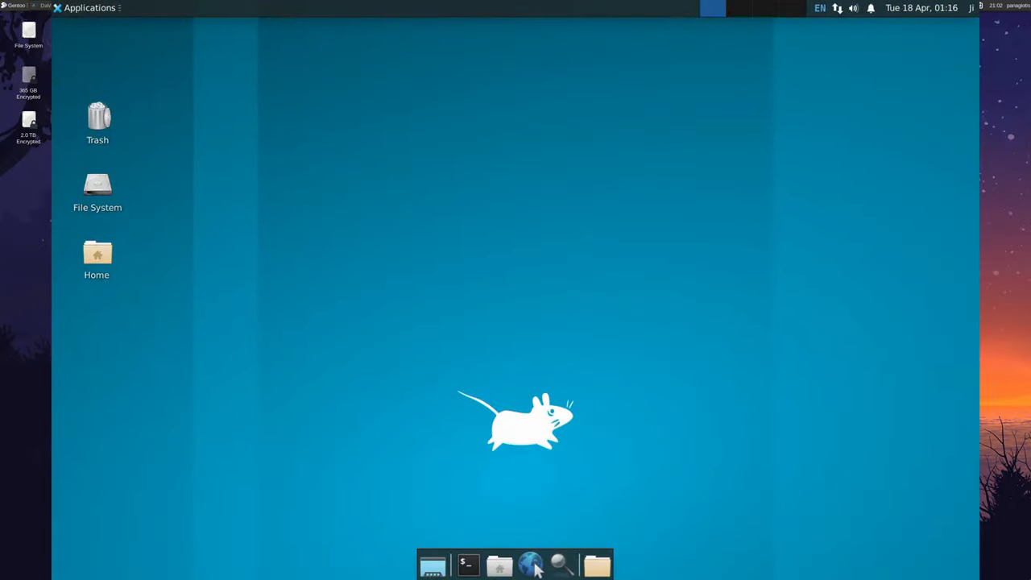
Step: Launch xfce4-terminal from the dock and run neofetch to show Gentoo system info
click(468, 564)
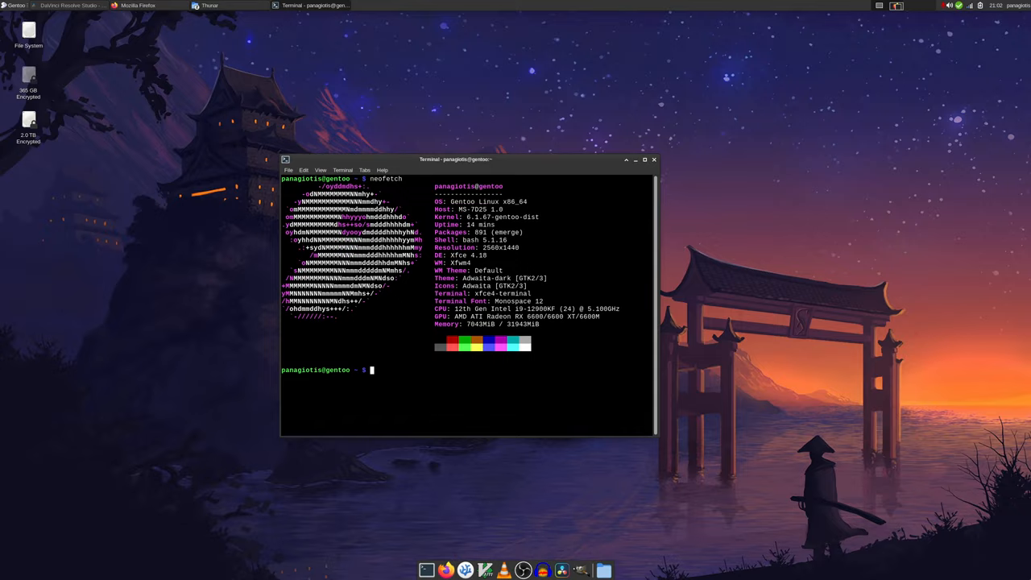
Step: Bring up Firefox on the 'Networkmanager shows not all Wifi Networks [solved]' forum thread
click(643, 159)
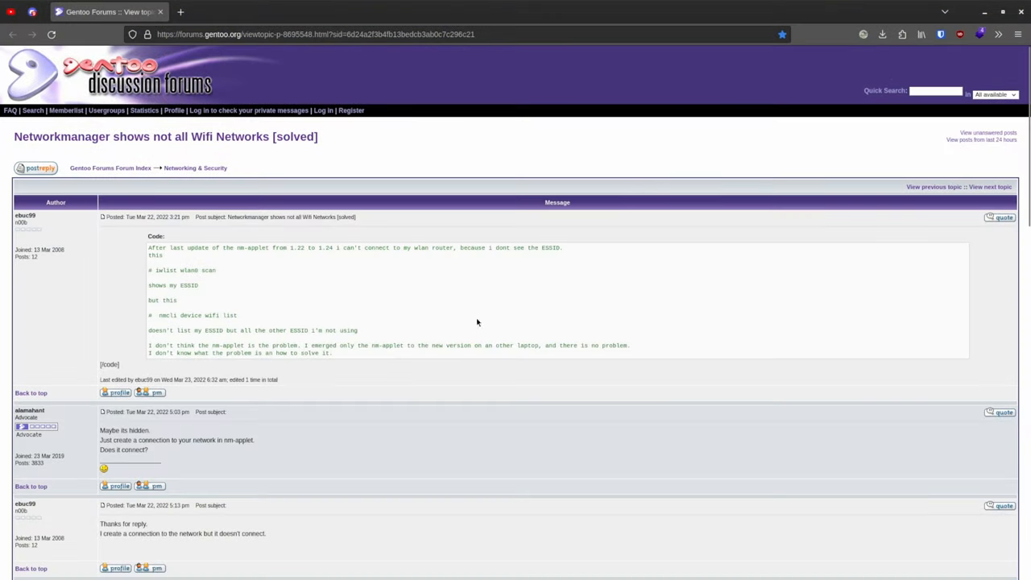
Step: Scroll down through the forum replies to the Linux user/kernel layers diagram
scroll(down, 3)
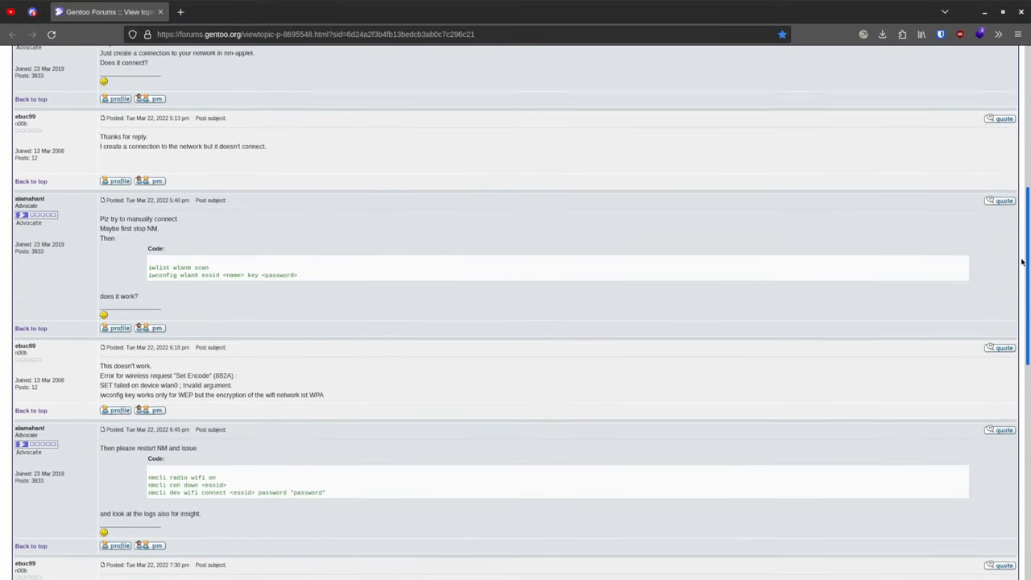
scroll(down, 3)
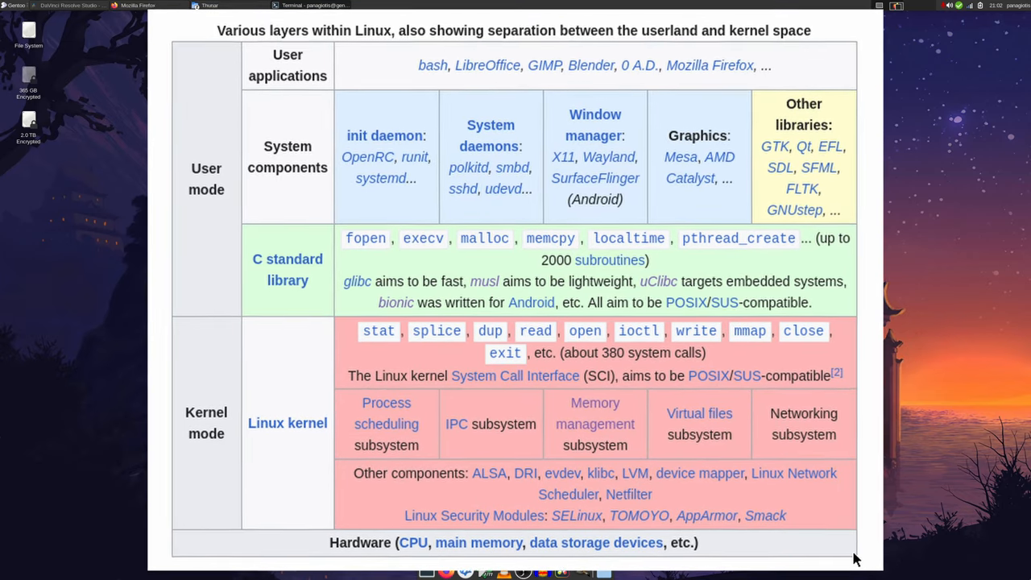
Step: Leave the layers diagram and return to the terminal showing neofetch output
scroll(up, 3)
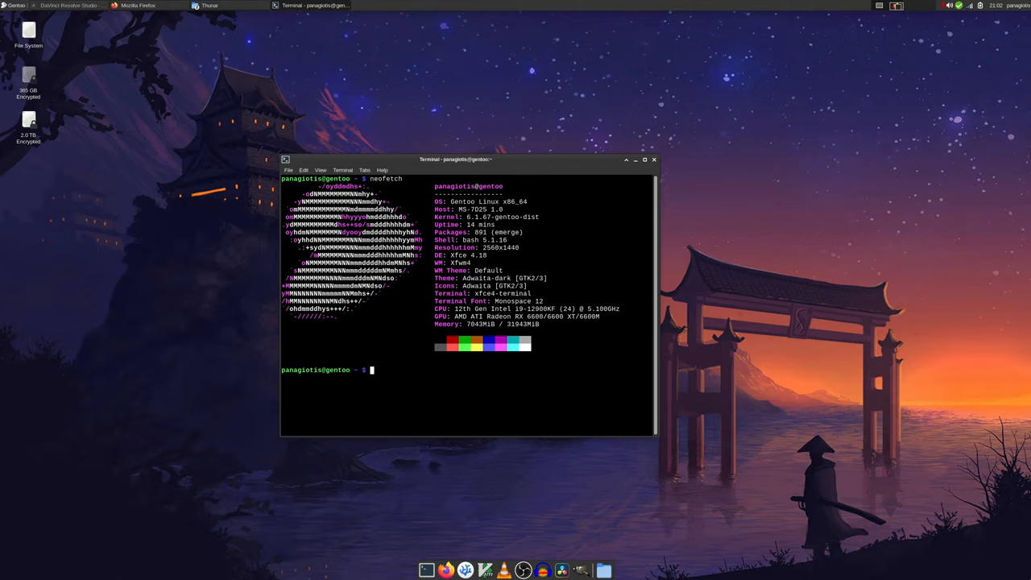
click(644, 159)
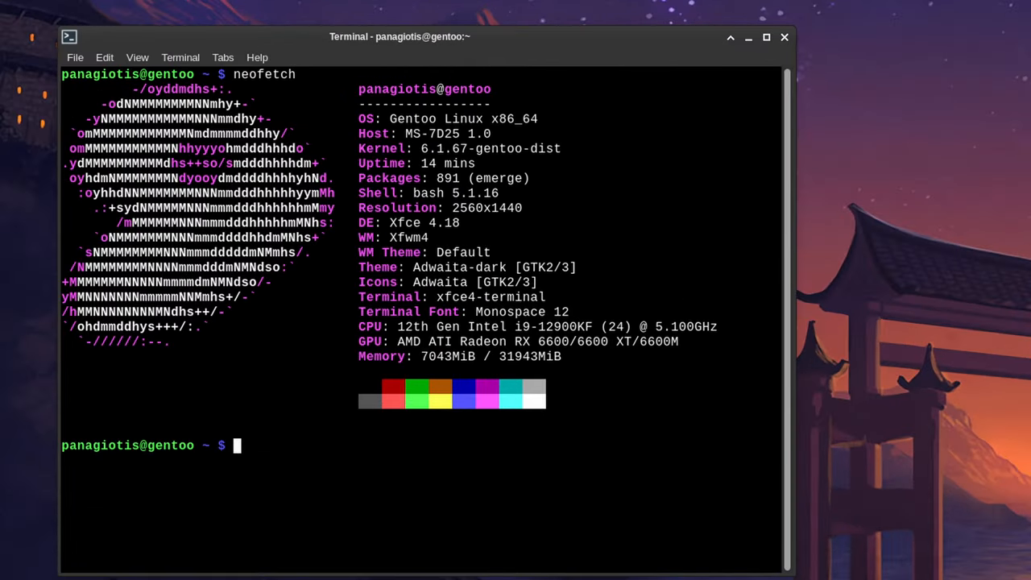